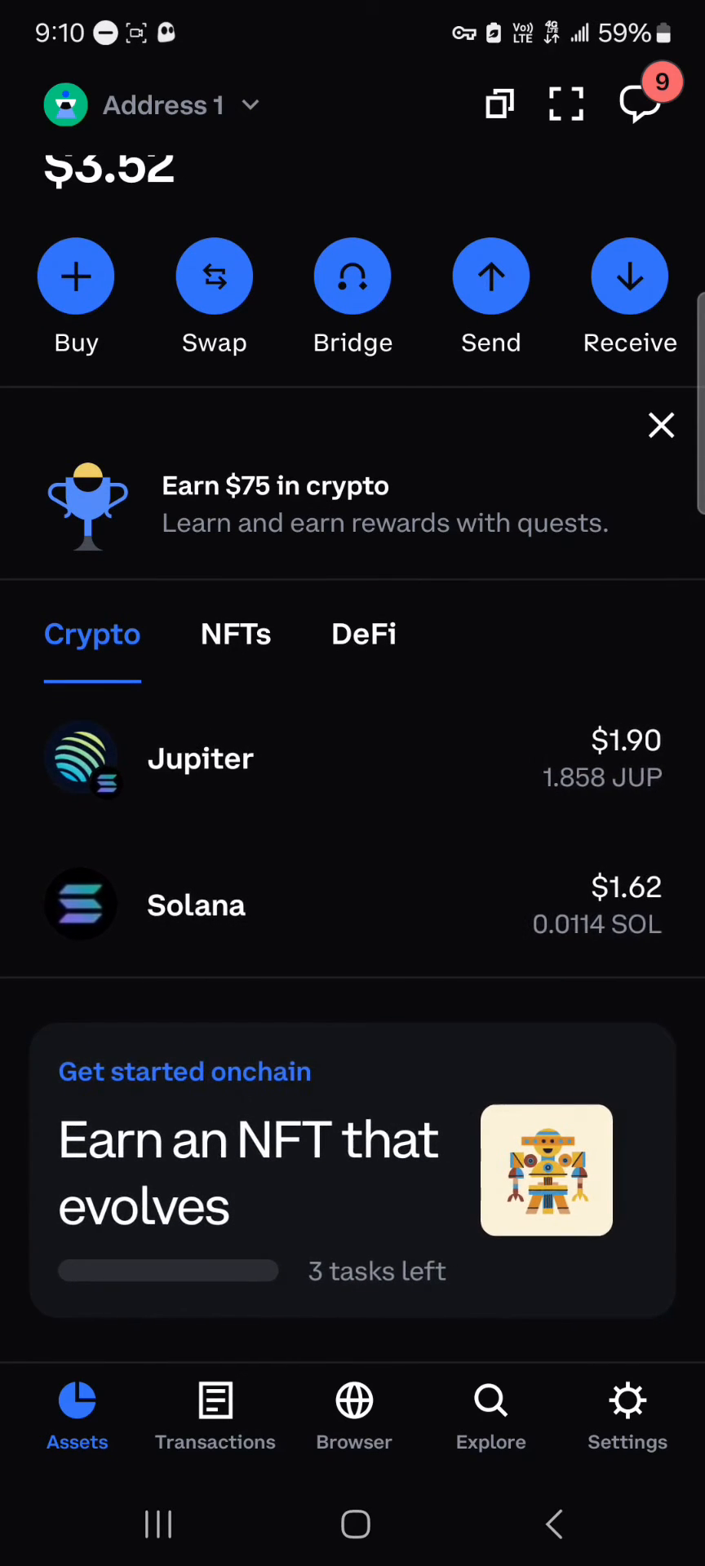
Step: Show the Solana detail page with its 0.0114 SOL balance and transaction history
{"action": "left_click", "coordinate": [352, 904]}
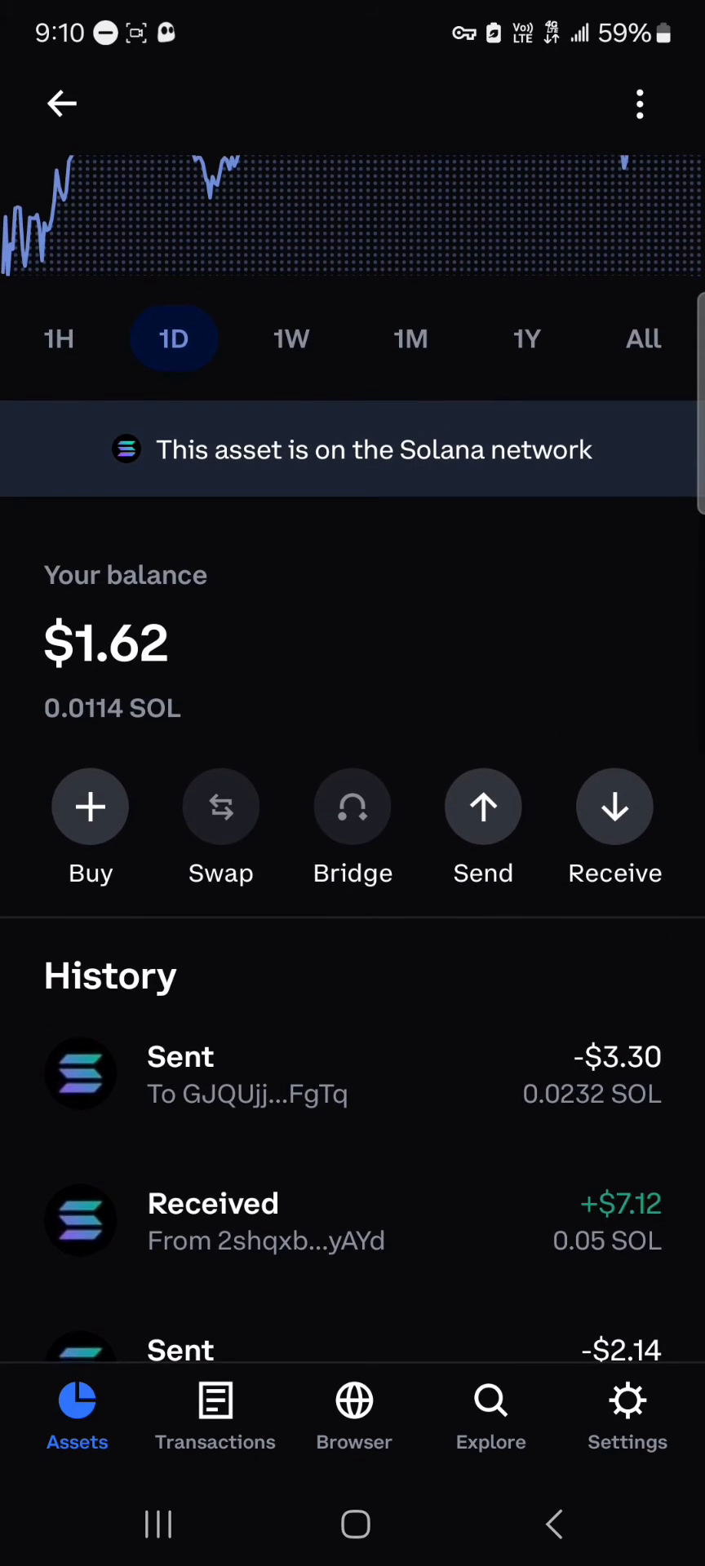
Step: Begin a Solana send and enter an amount on the keypad before switching to Phantom
{"action": "left_click", "coordinate": [483, 807]}
{"action": "type", "text": "$3.0"}
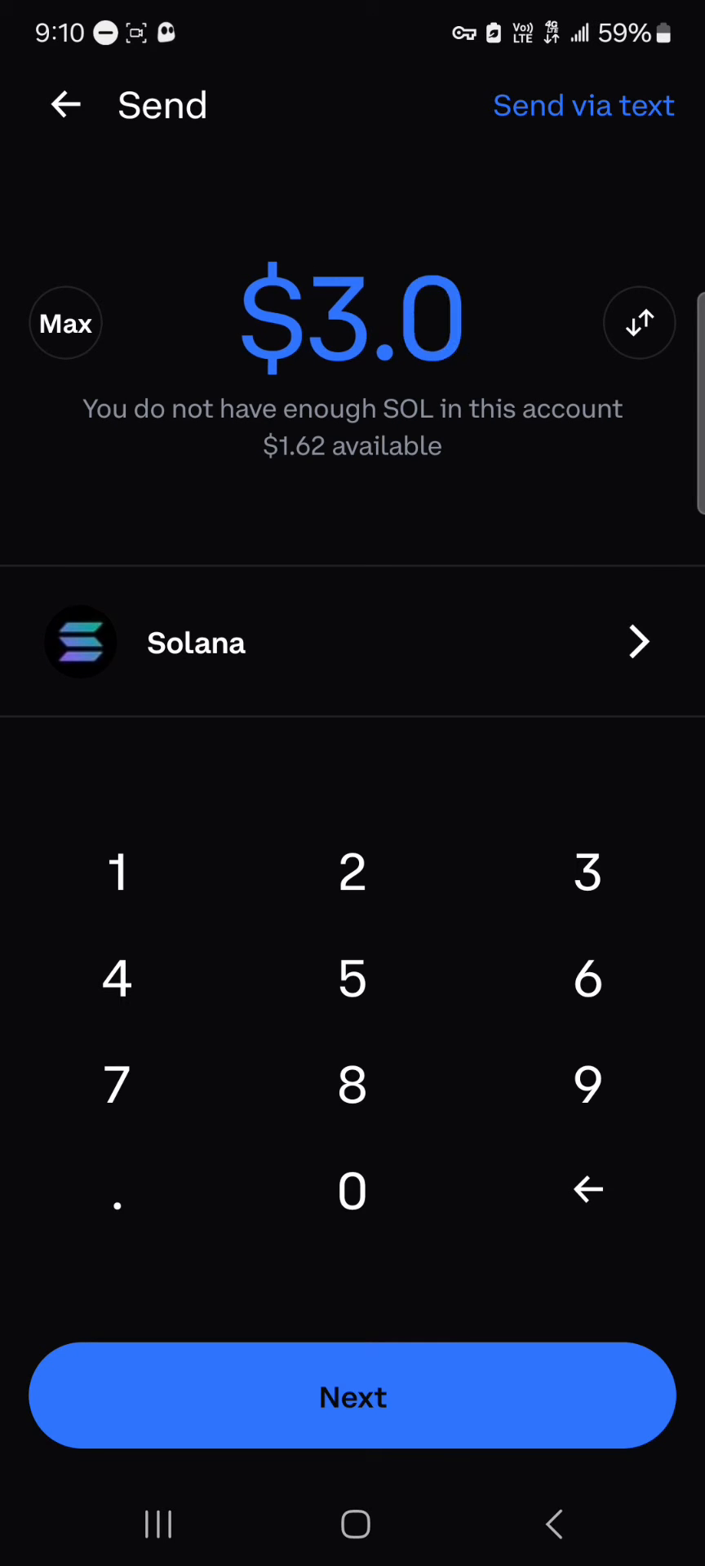
{"action": "left_click", "coordinate": [65, 323]}
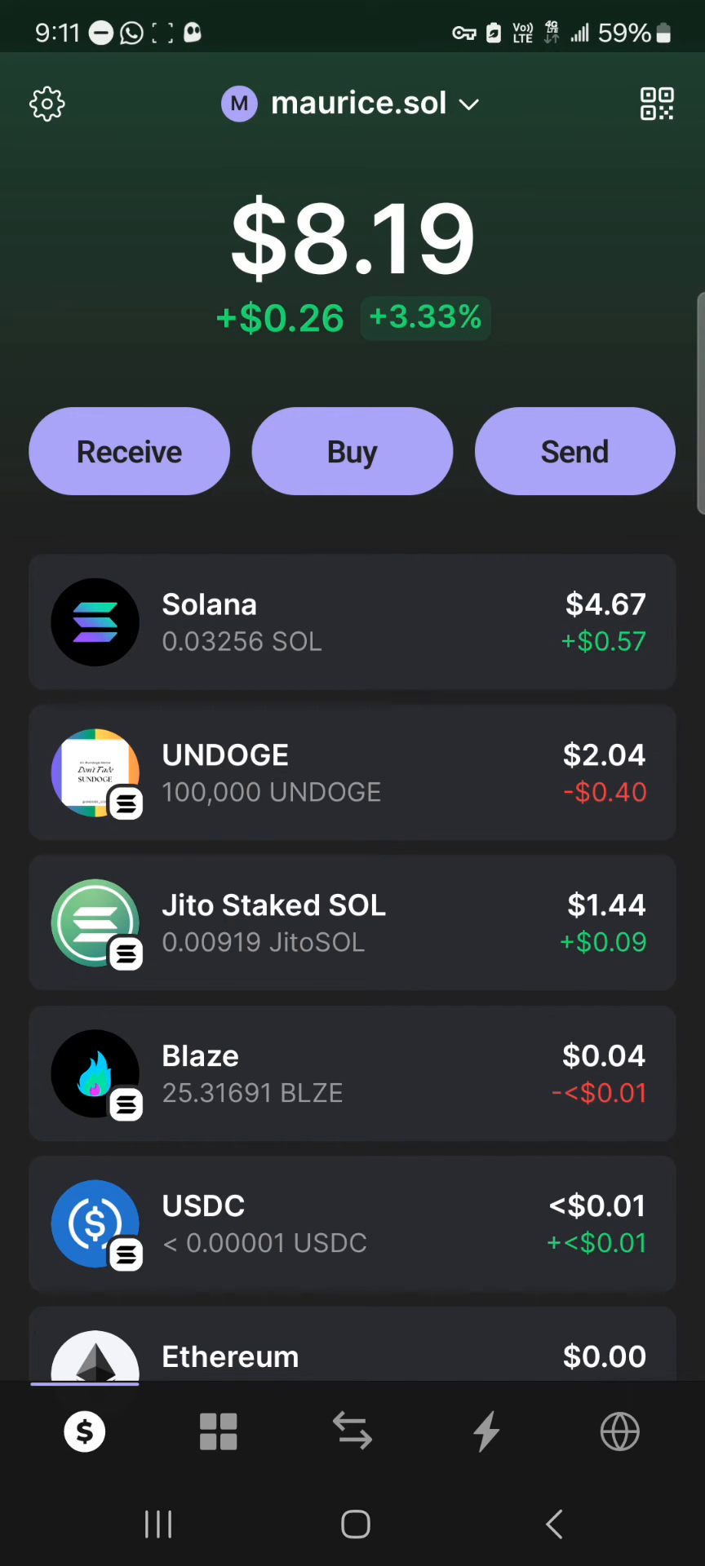
Step: Copy Phantom's Solana receiving address from the Receive QR screen
{"action": "left_click", "coordinate": [127, 450]}
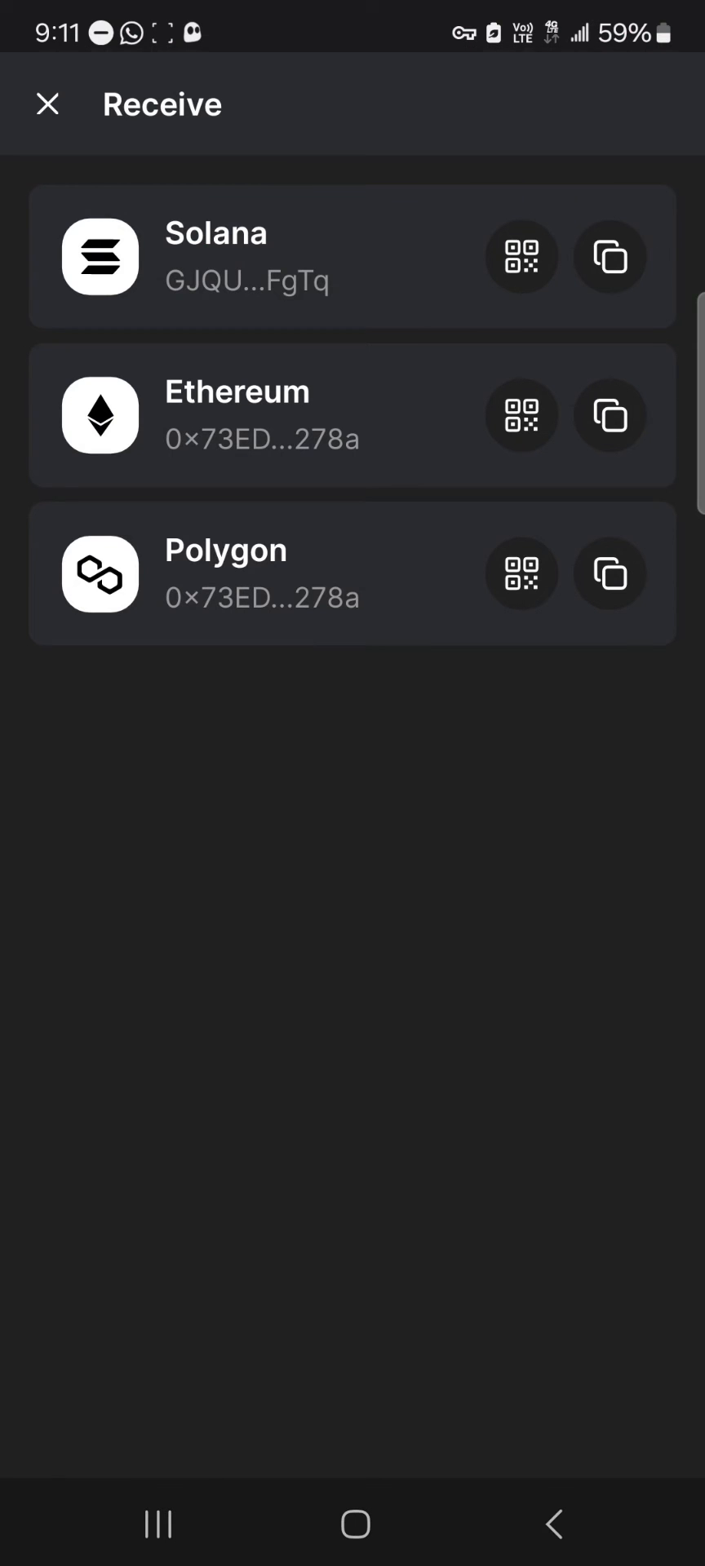
{"action": "left_click", "coordinate": [608, 256]}
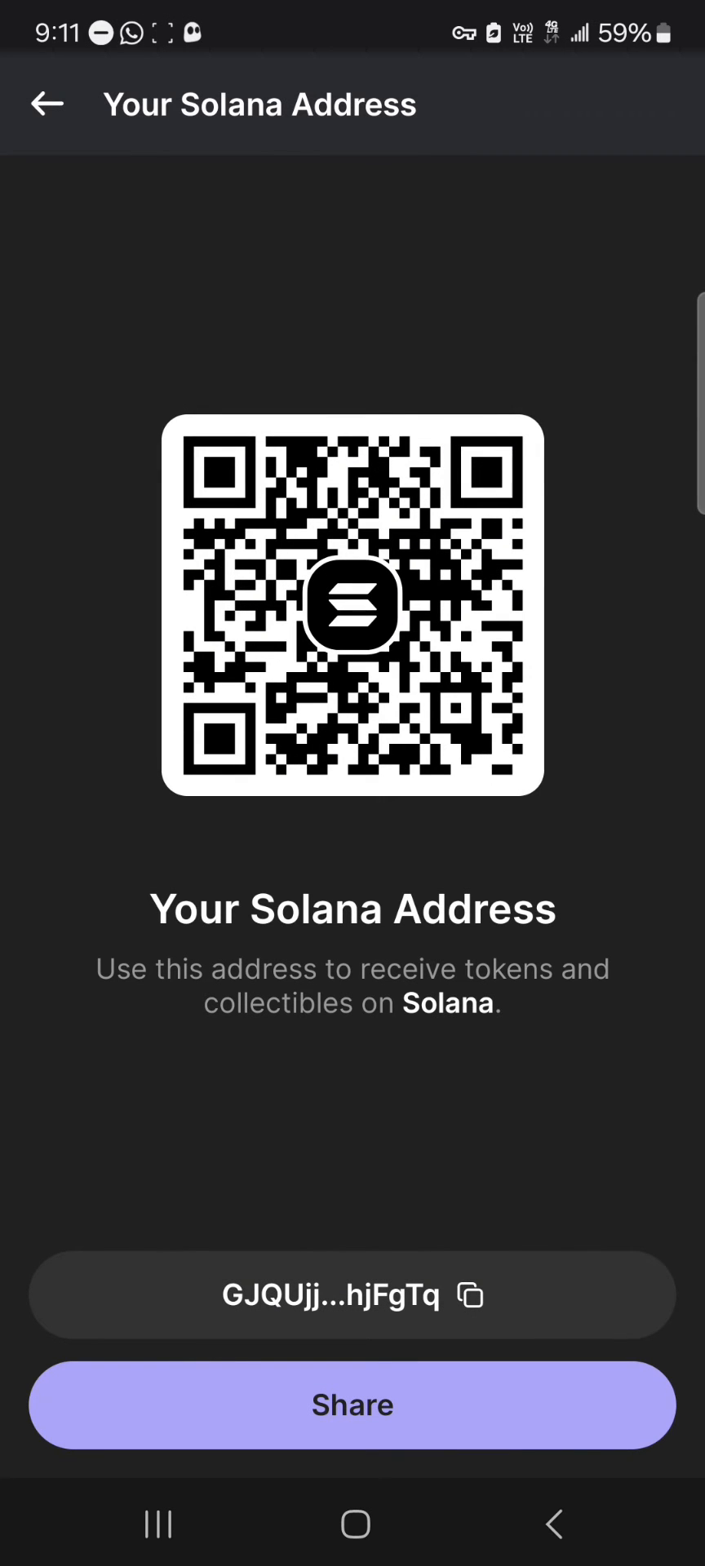
{"action": "left_click", "coordinate": [47, 104]}
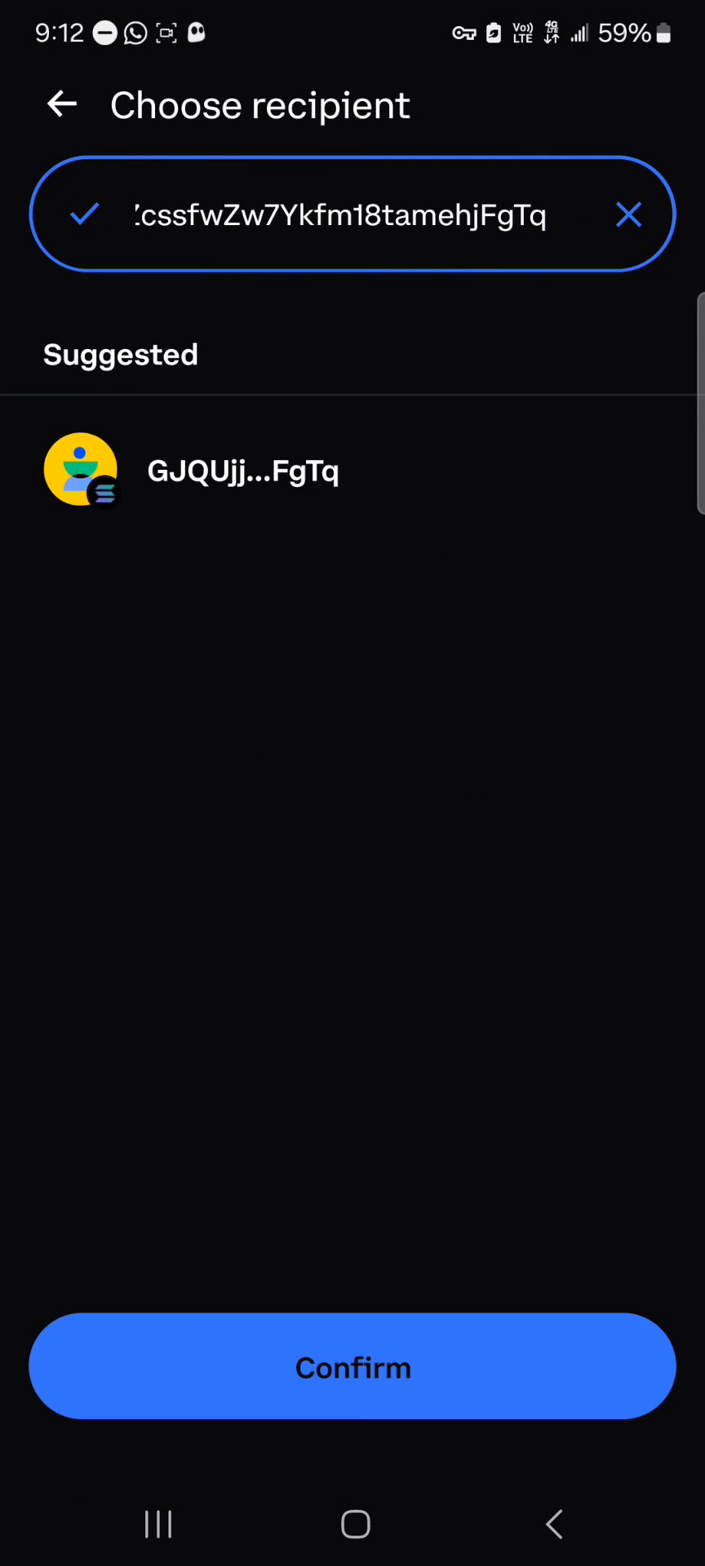
Step: Confirm the recipient in Coinbase Wallet and view the Received +0.02316 SOL entry in Phantom
{"action": "left_click", "coordinate": [352, 1368]}
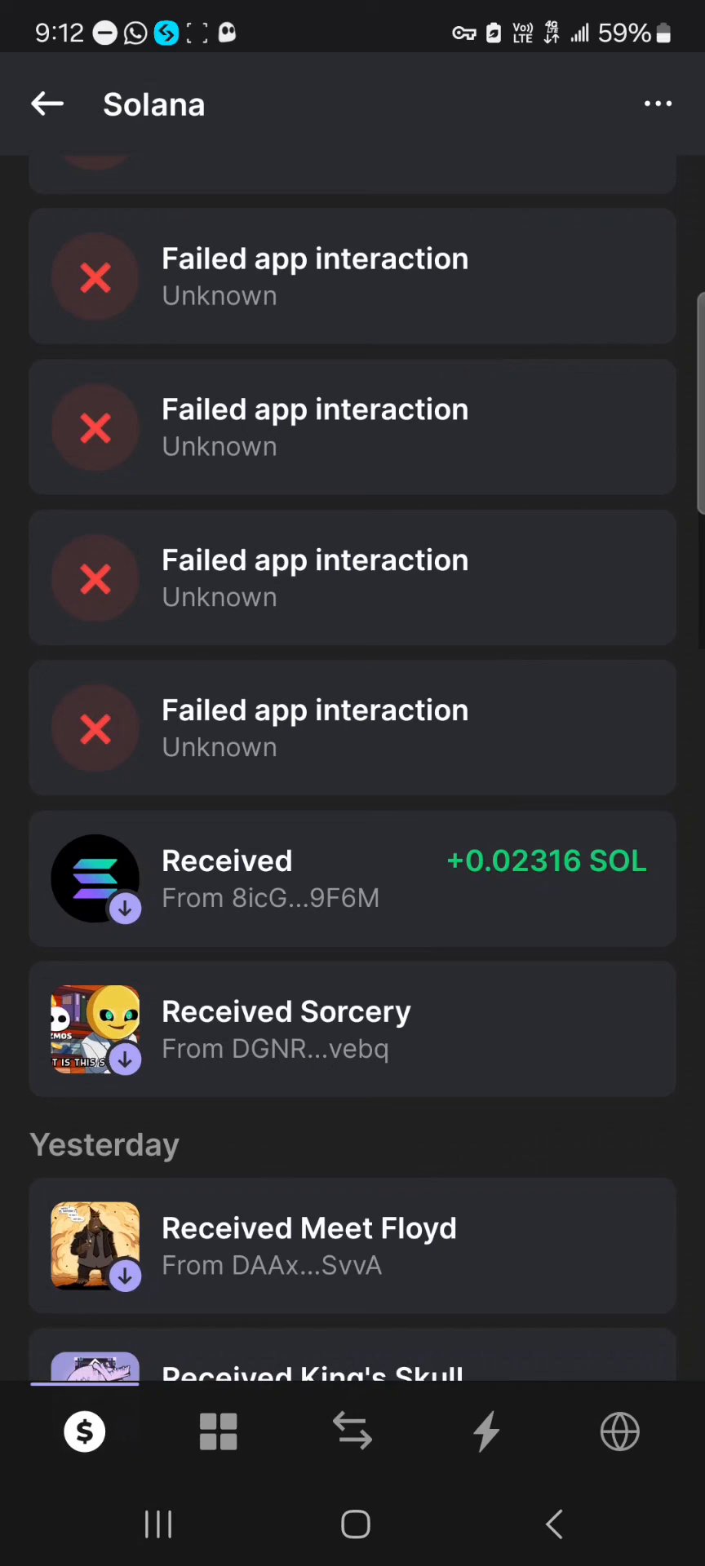
{"action": "left_click", "coordinate": [352, 878]}
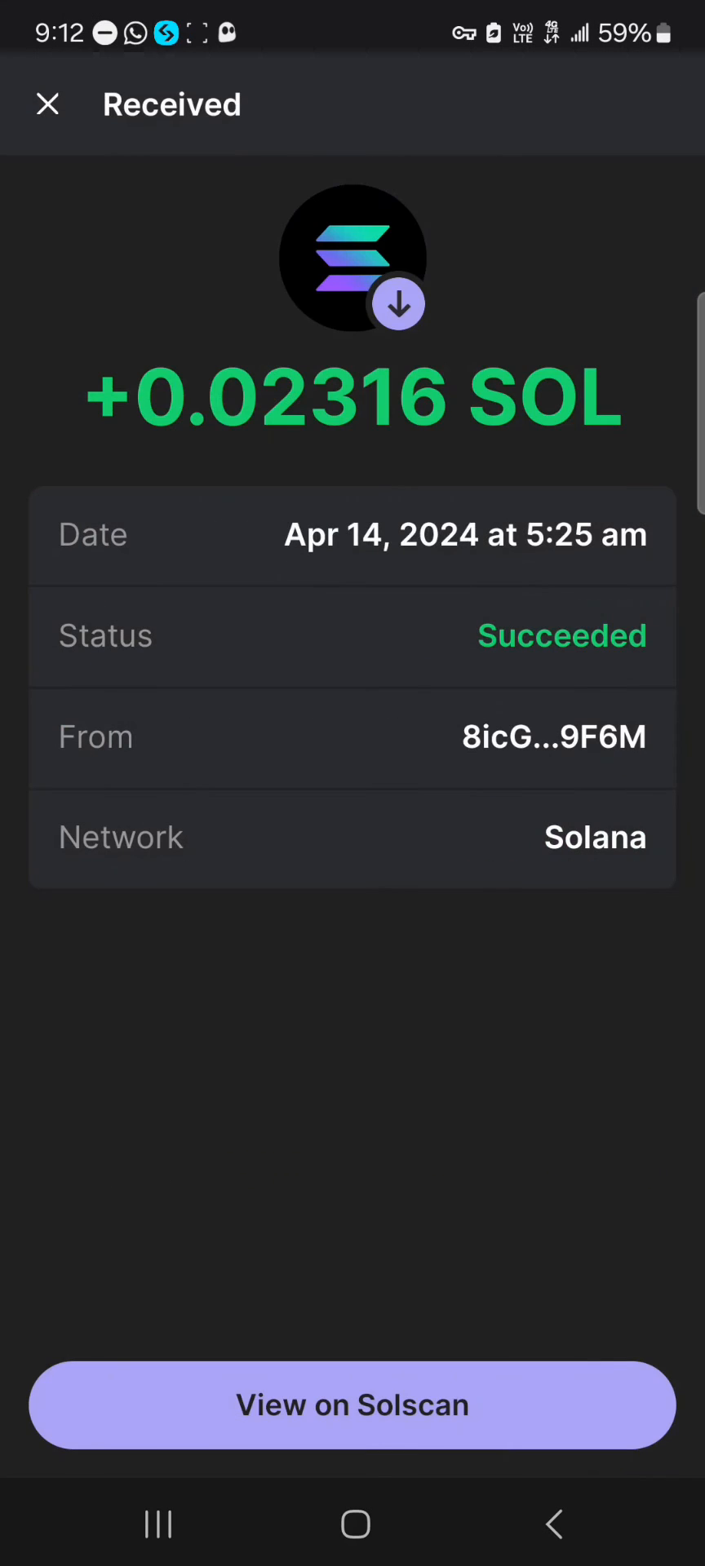